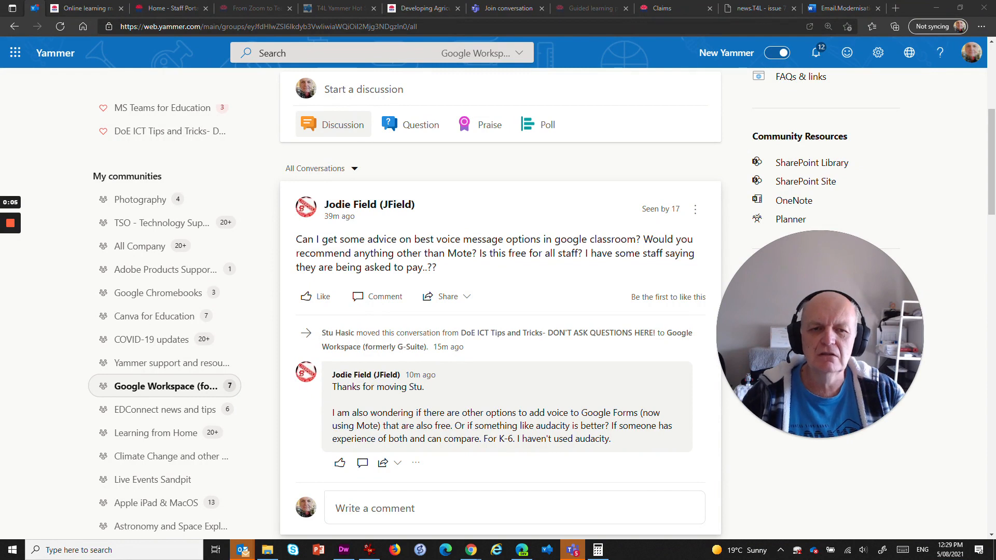
pyautogui.moveTo(266, 312)
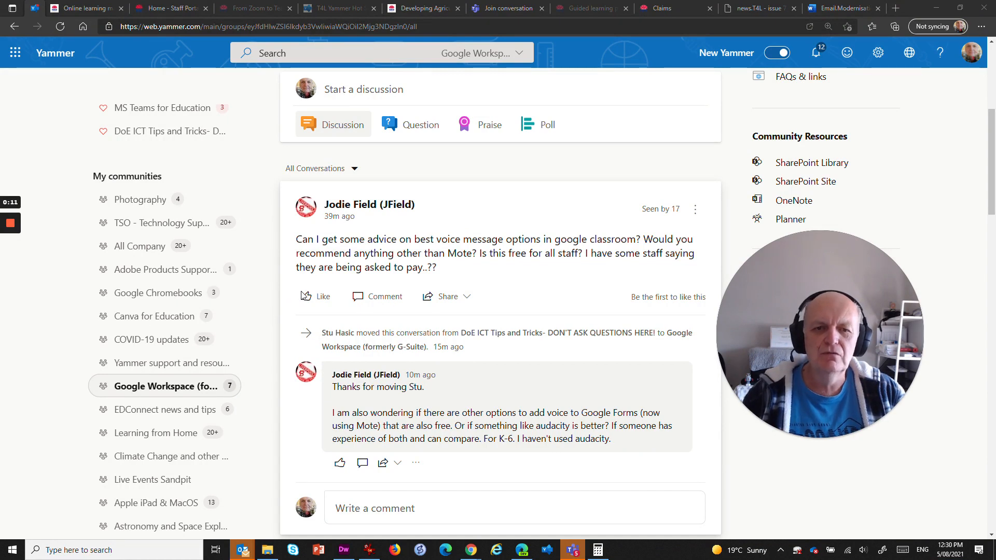
pyautogui.moveTo(509, 271)
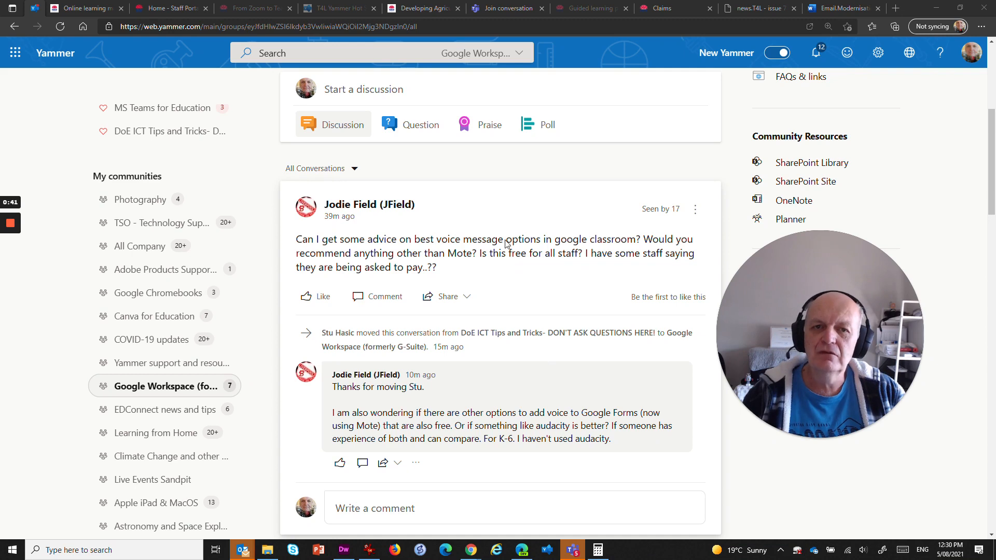
pyautogui.moveTo(495, 224)
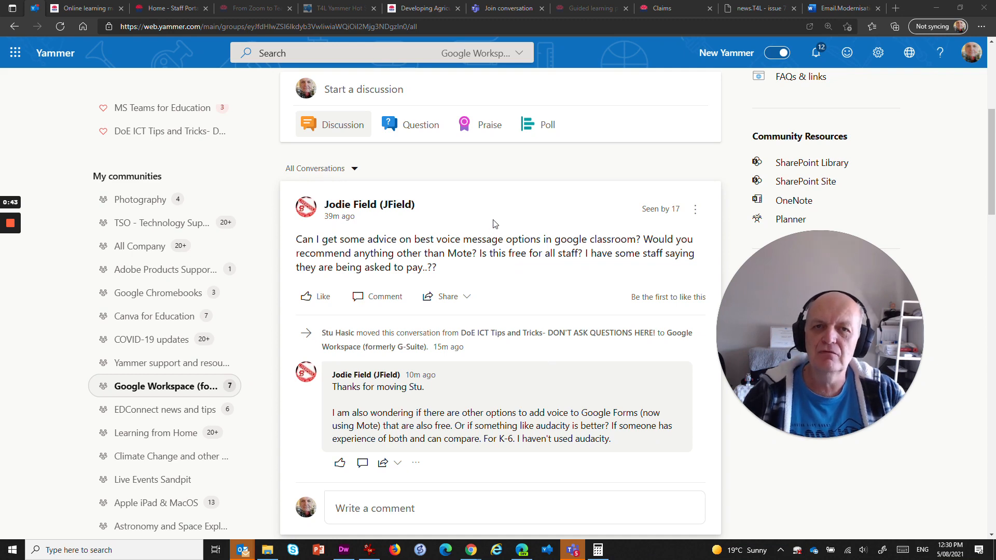
pyautogui.moveTo(463, 166)
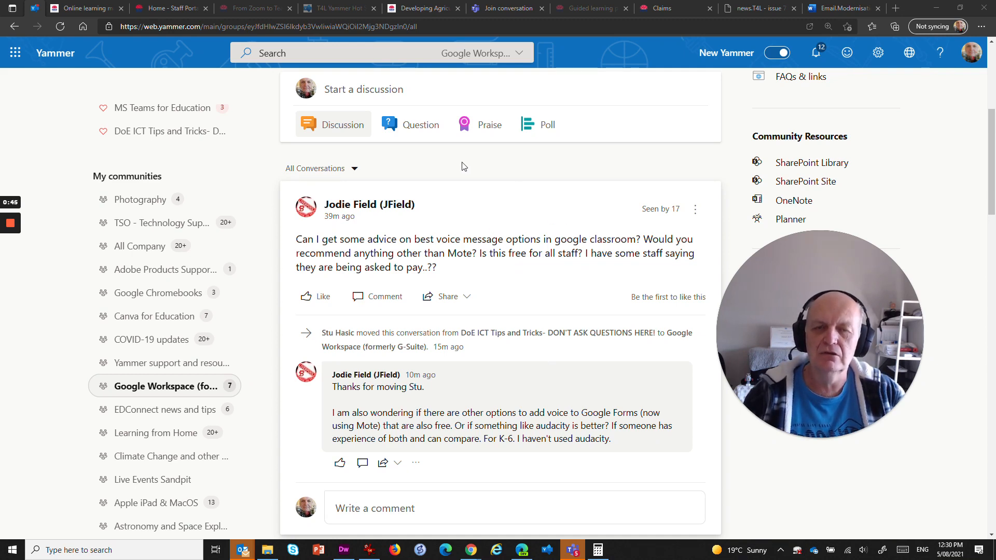
pyautogui.moveTo(533, 288)
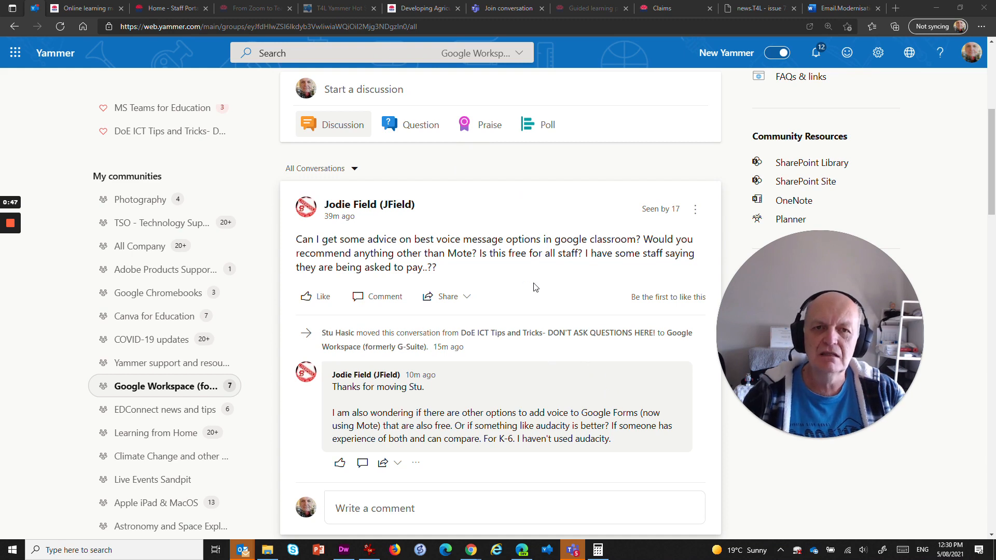
pyautogui.moveTo(470, 550)
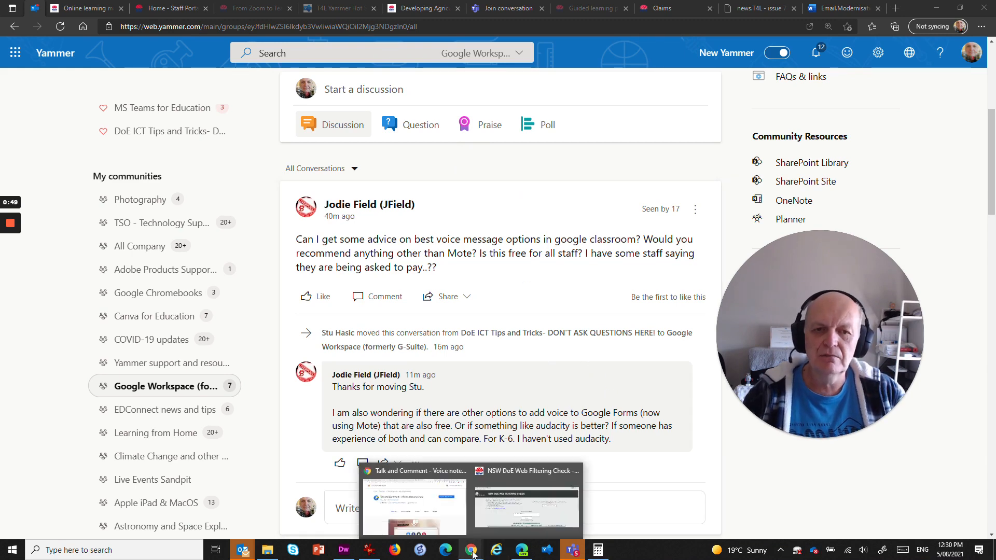
# - Review the Talk and Comment store listing in Chrome, then bring up the Chrome menu
pyautogui.click(413, 502)
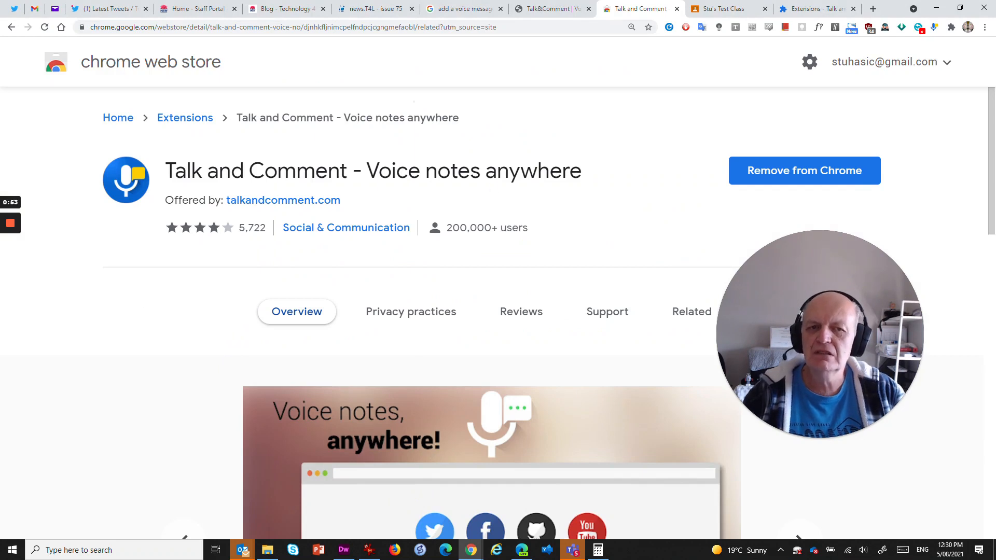
pyautogui.moveTo(504, 138)
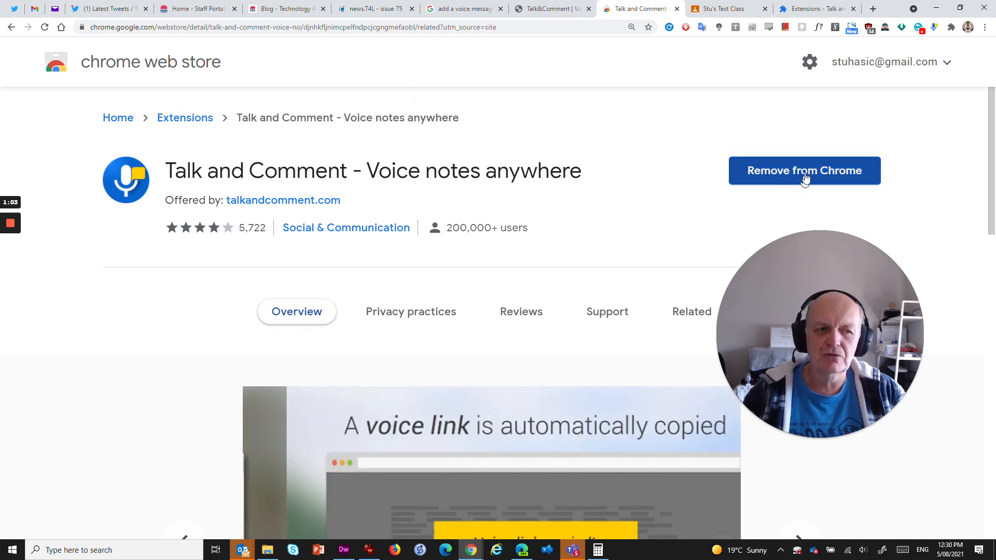
pyautogui.moveTo(583, 158)
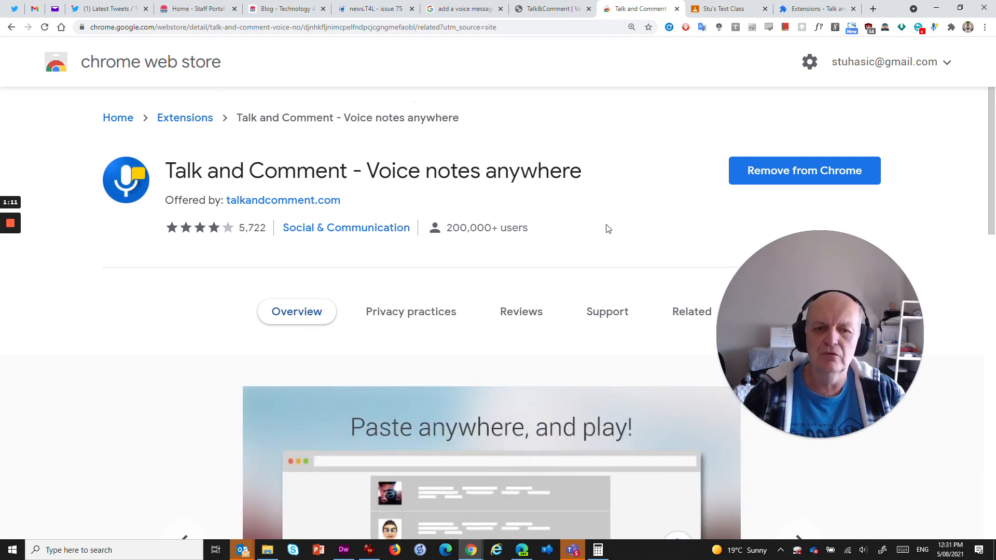
pyautogui.scroll(-3)
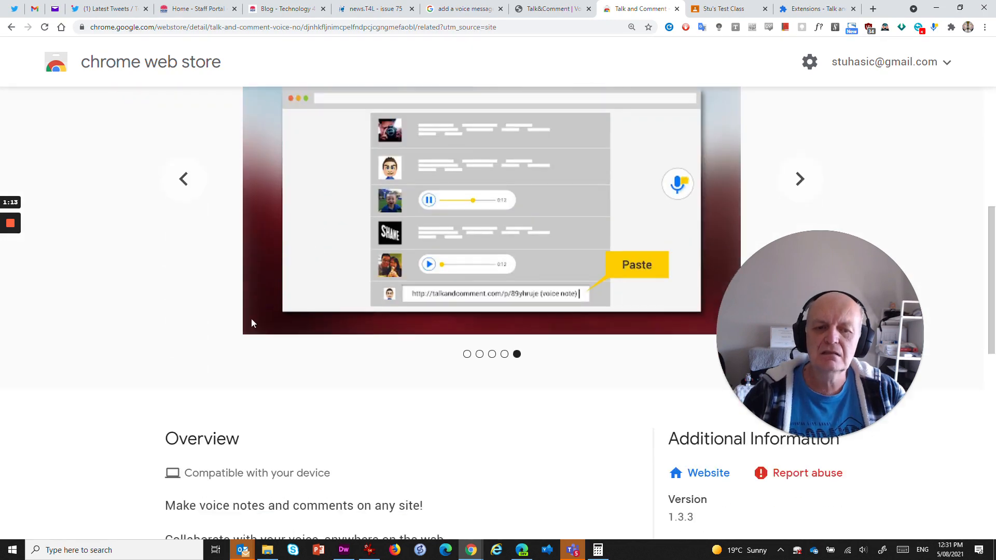
pyautogui.scroll(3)
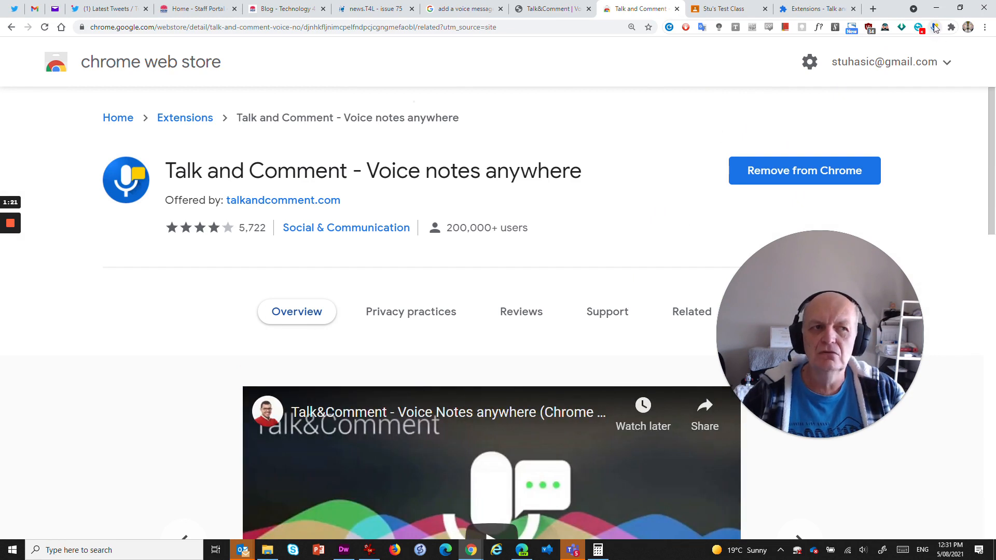
pyautogui.moveTo(933, 27)
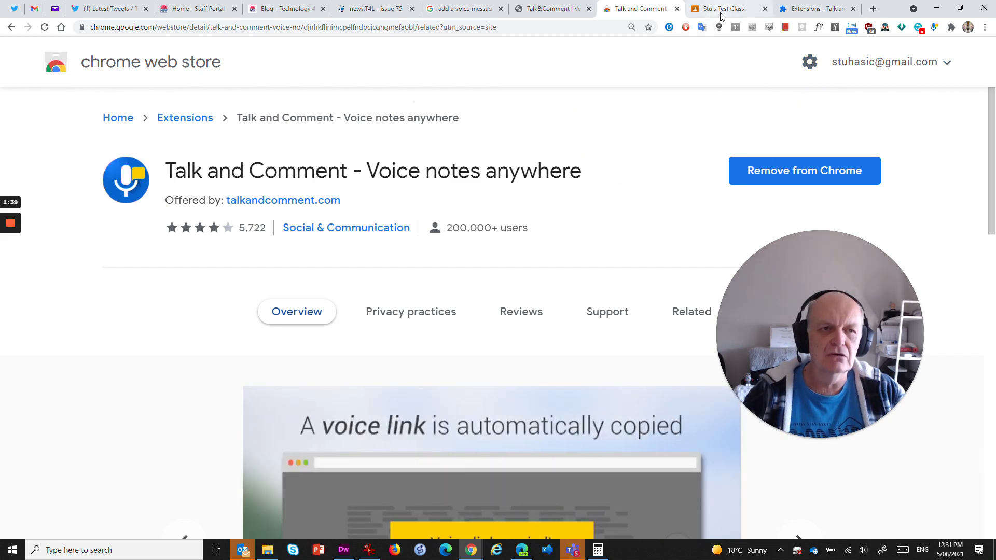
pyautogui.moveTo(975, 52)
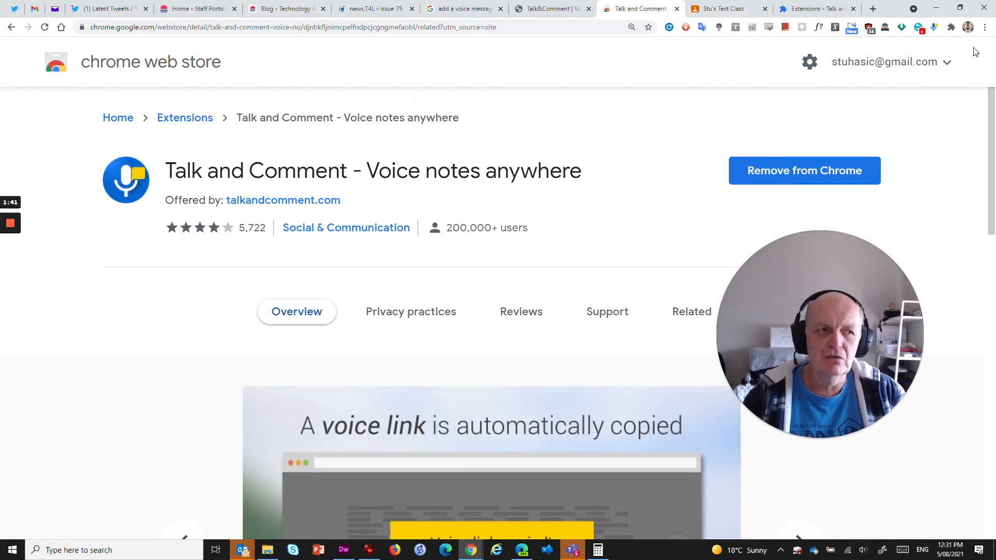
pyautogui.click(983, 27)
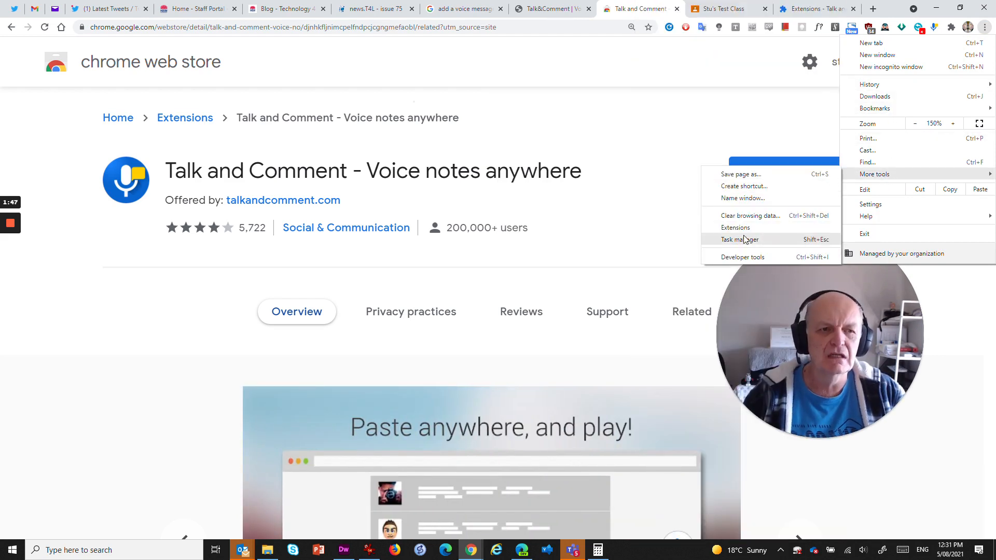
# - View the Talk and Comment extension details, including permissions and on-click site access
pyautogui.click(735, 227)
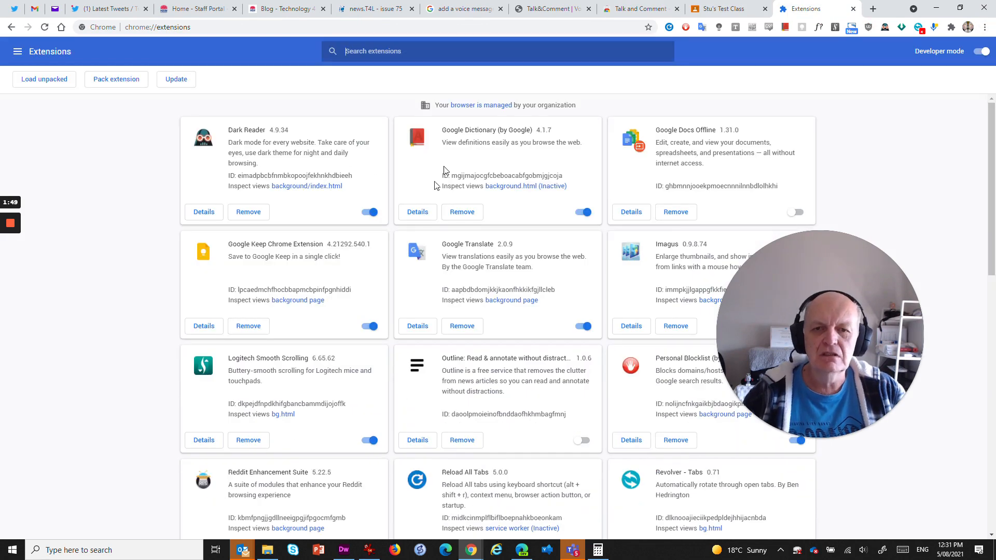
pyautogui.scroll(-3)
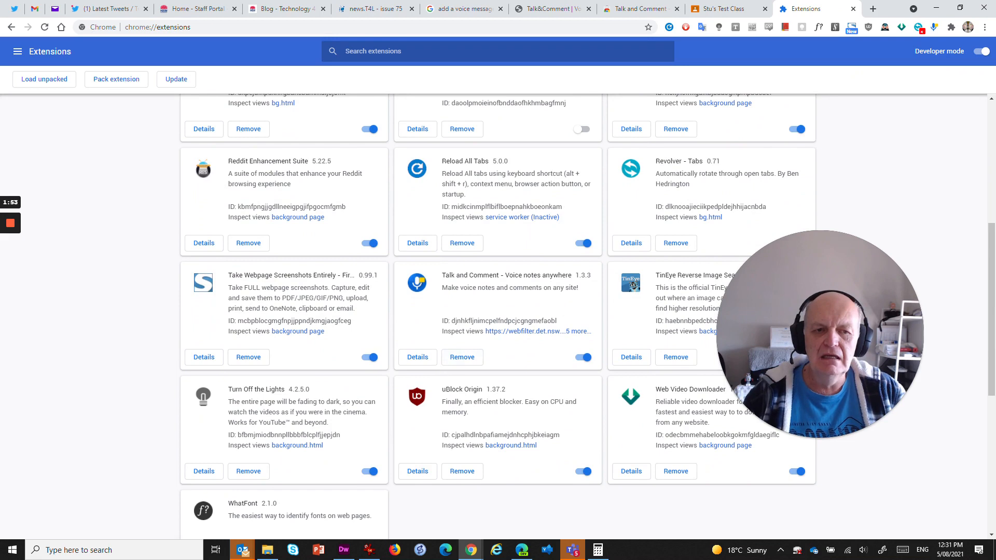
pyautogui.click(417, 357)
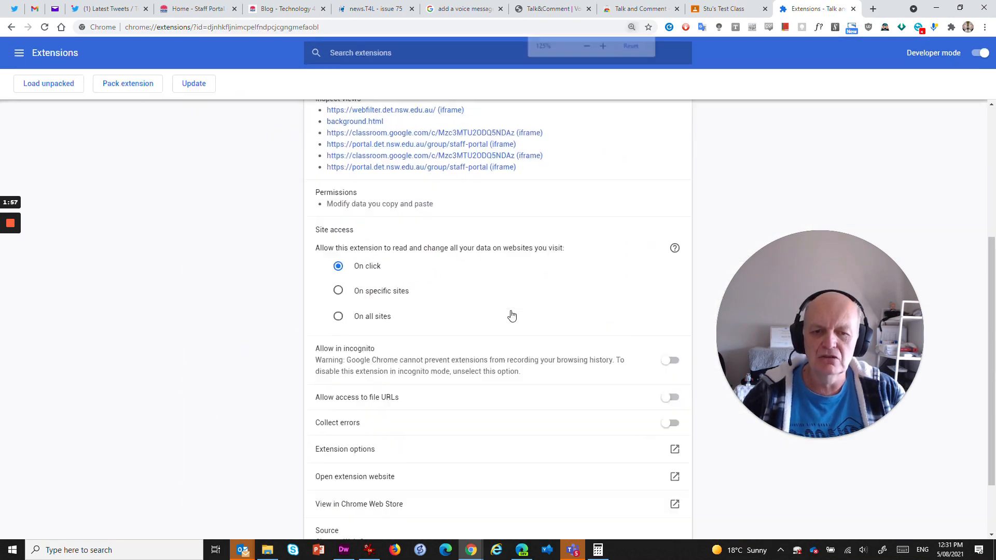
pyautogui.scroll(-3)
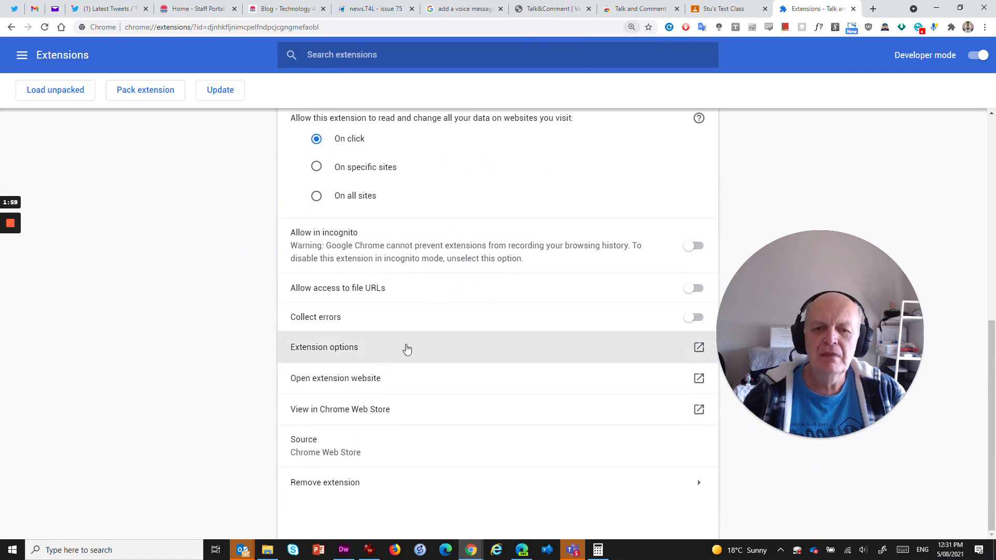
pyautogui.scroll(3)
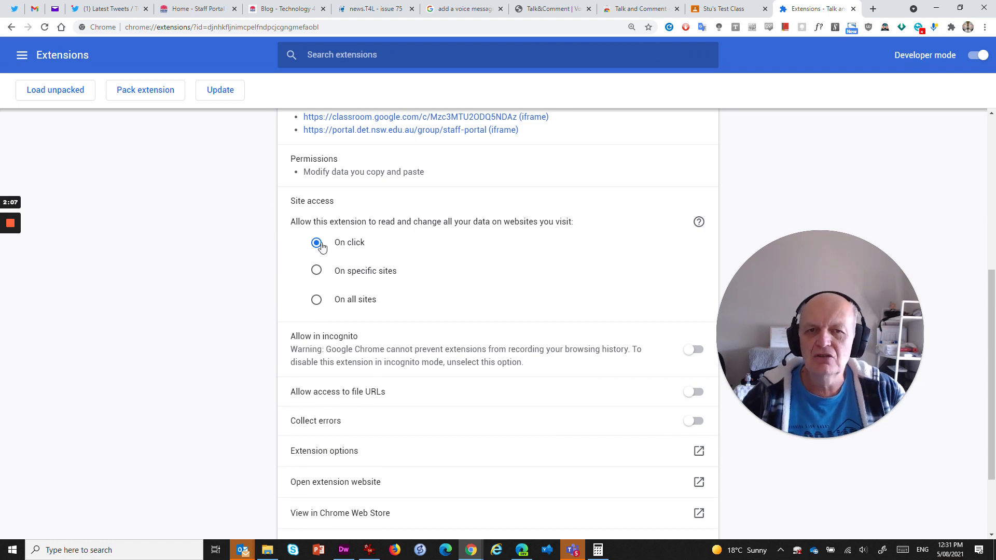
pyautogui.moveTo(341, 299)
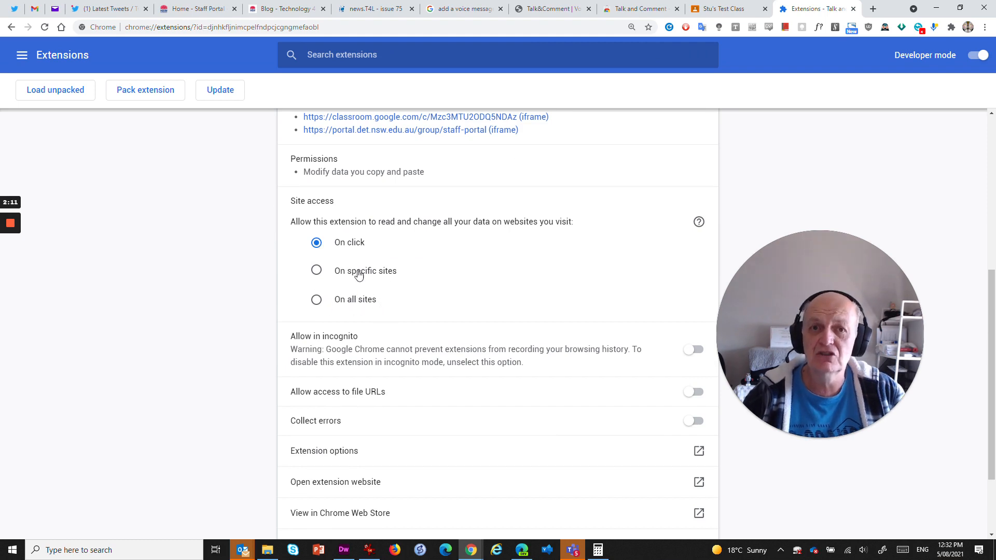
pyautogui.moveTo(442, 260)
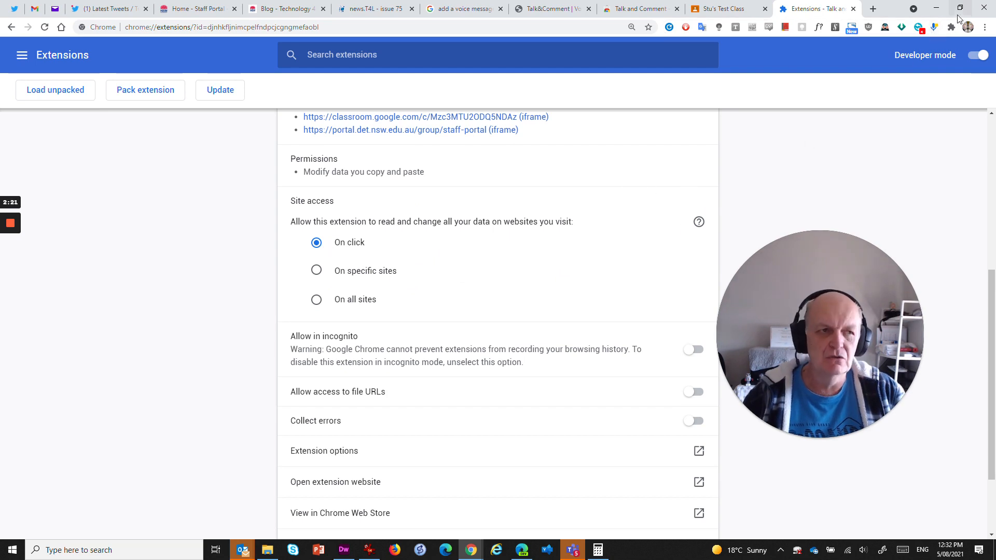
pyautogui.moveTo(561, 281)
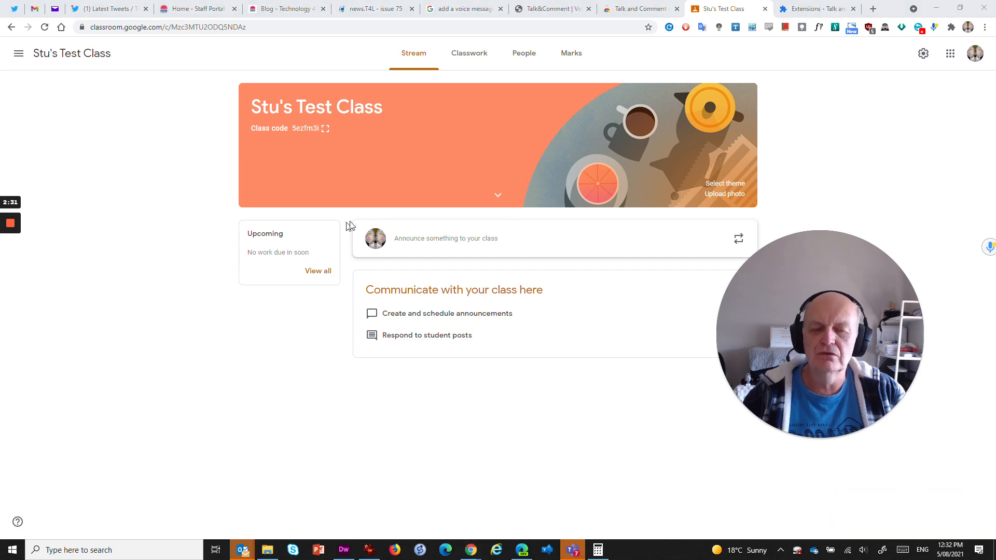
pyautogui.moveTo(423, 194)
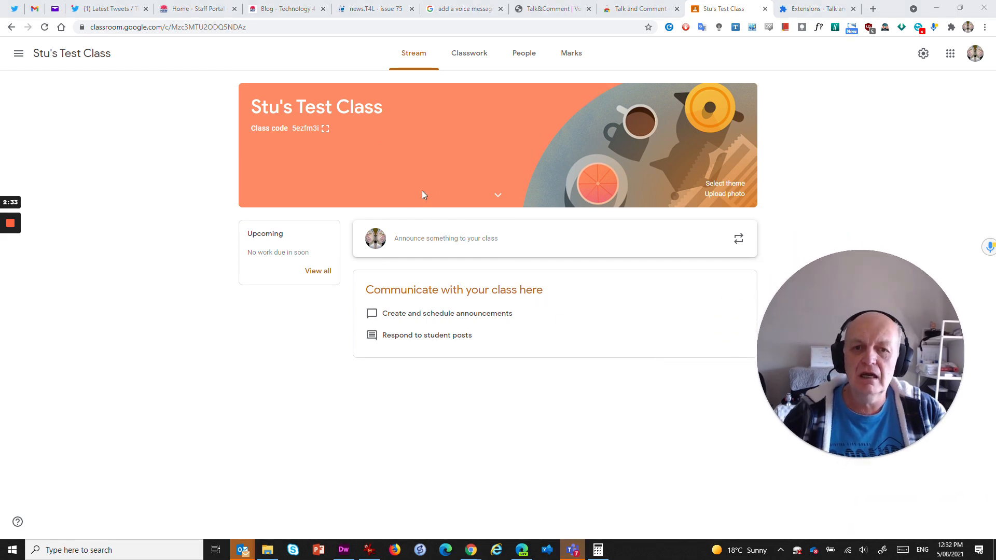
# - Draft a class announcement reading "Please listen to this" and start a Talk and Comment recording
pyautogui.click(445, 239)
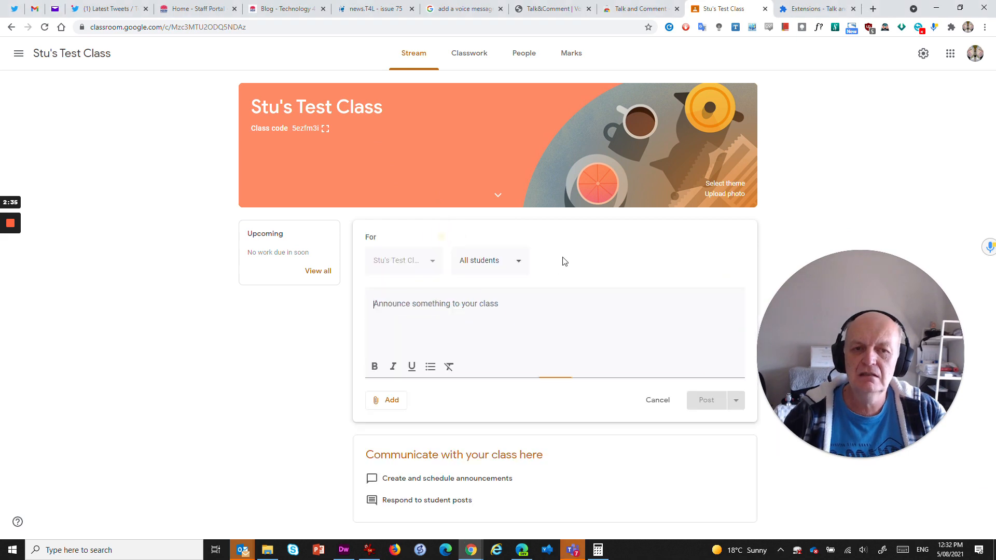
pyautogui.click(508, 304)
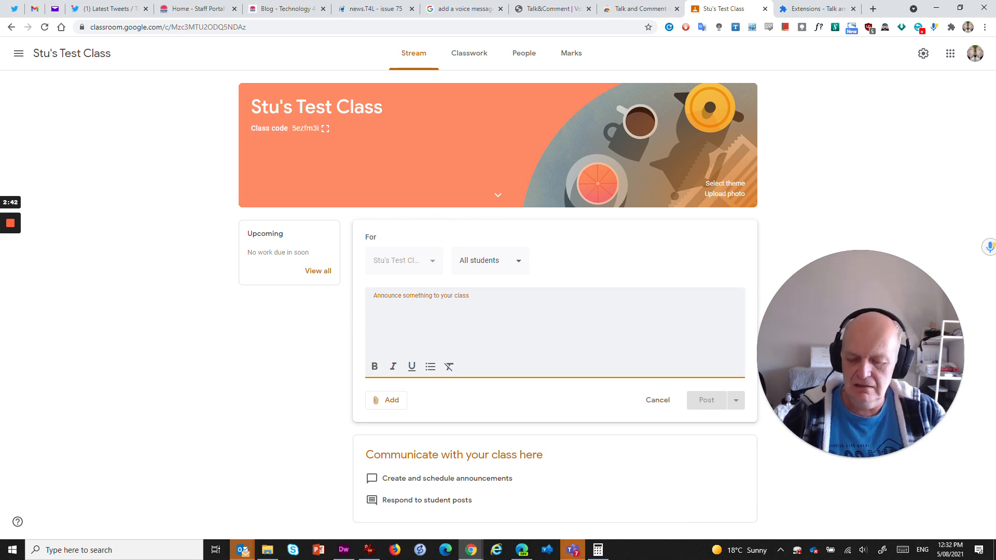
pyautogui.write('Please l')
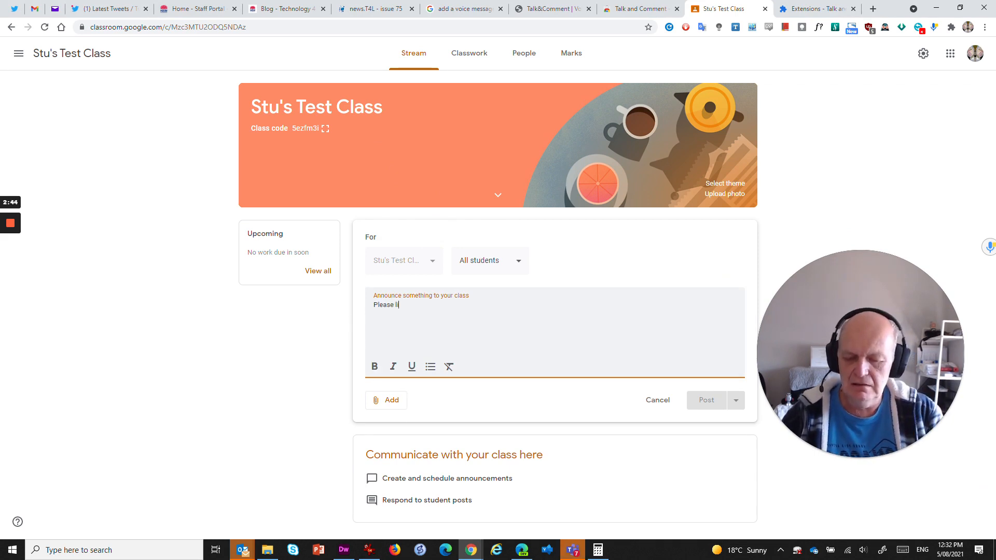
pyautogui.write('isten to this')
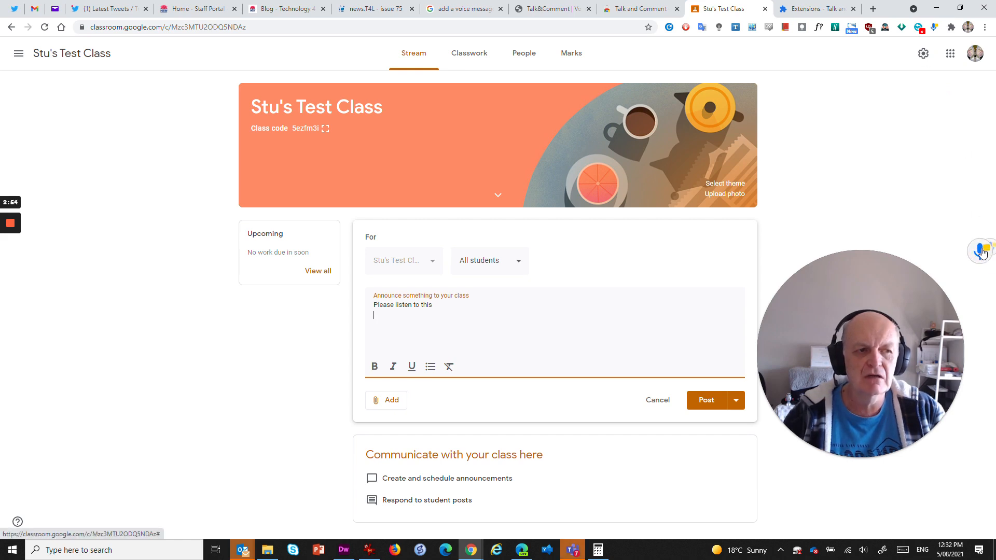
pyautogui.click(980, 252)
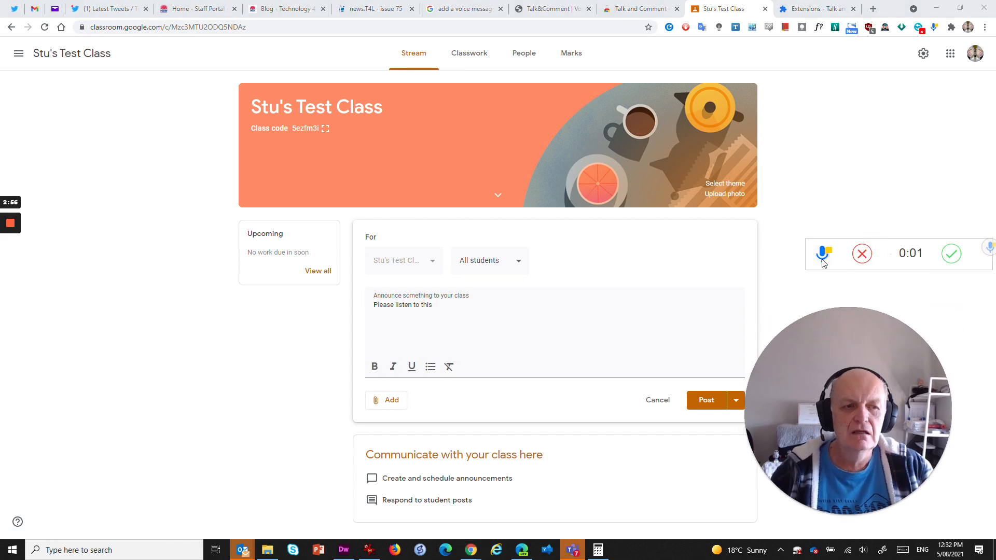
pyautogui.moveTo(888, 292)
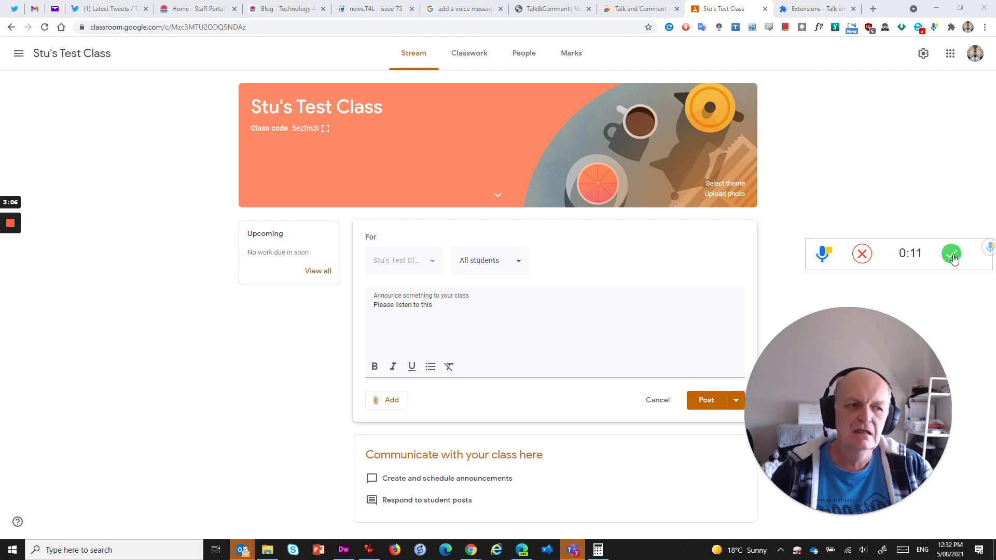
# - Finish the 11-second voice note, select its copied link and dismiss the confirmation
pyautogui.click(951, 253)
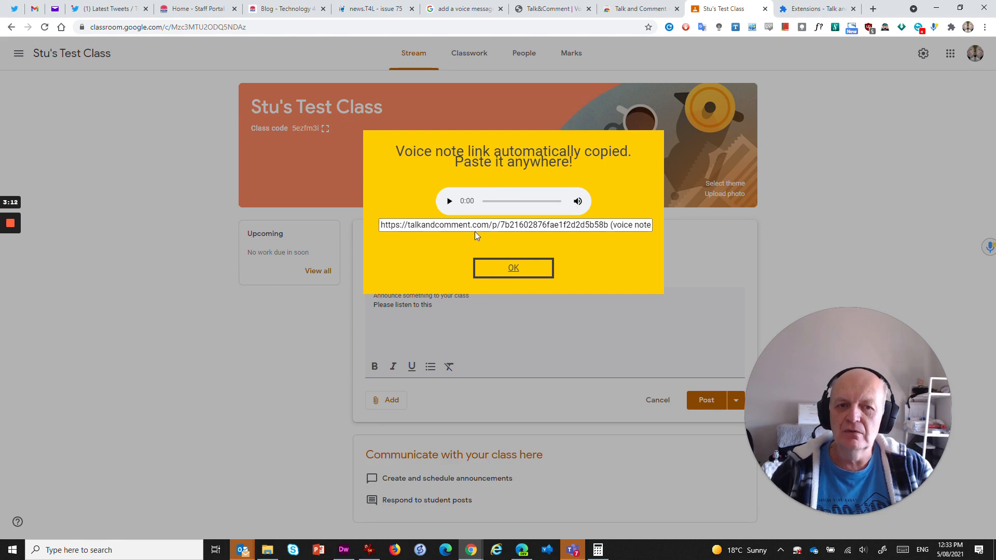
pyautogui.tripleClick(514, 226)
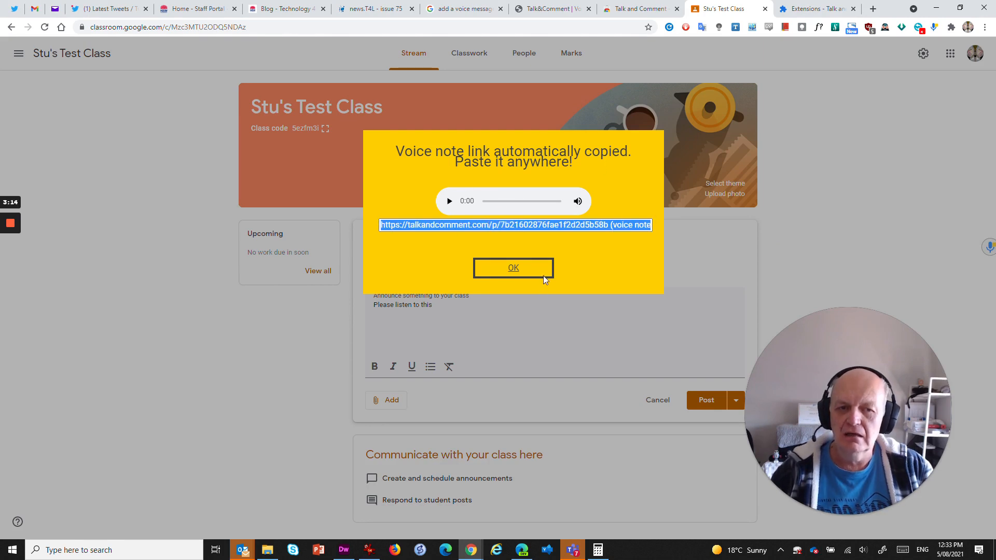
pyautogui.moveTo(583, 252)
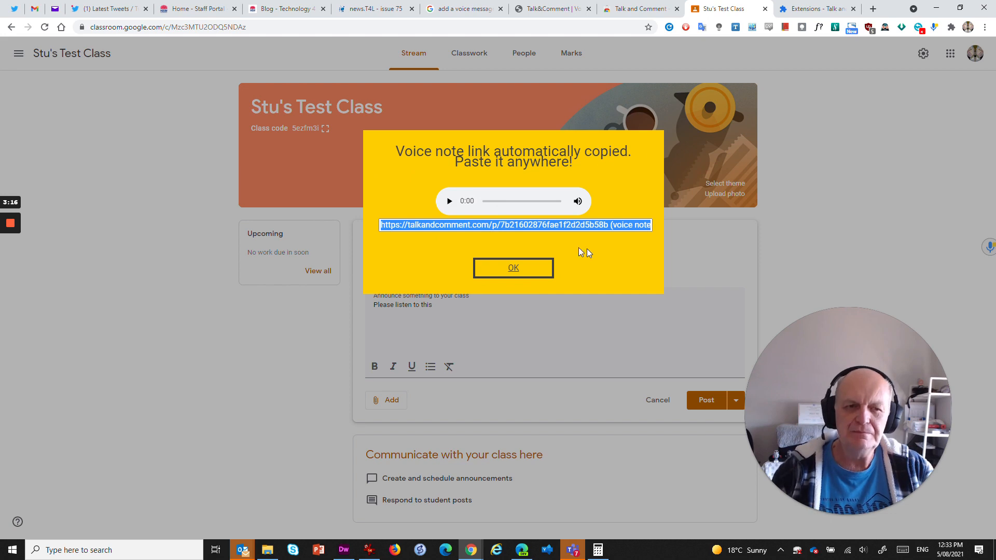
pyautogui.click(513, 268)
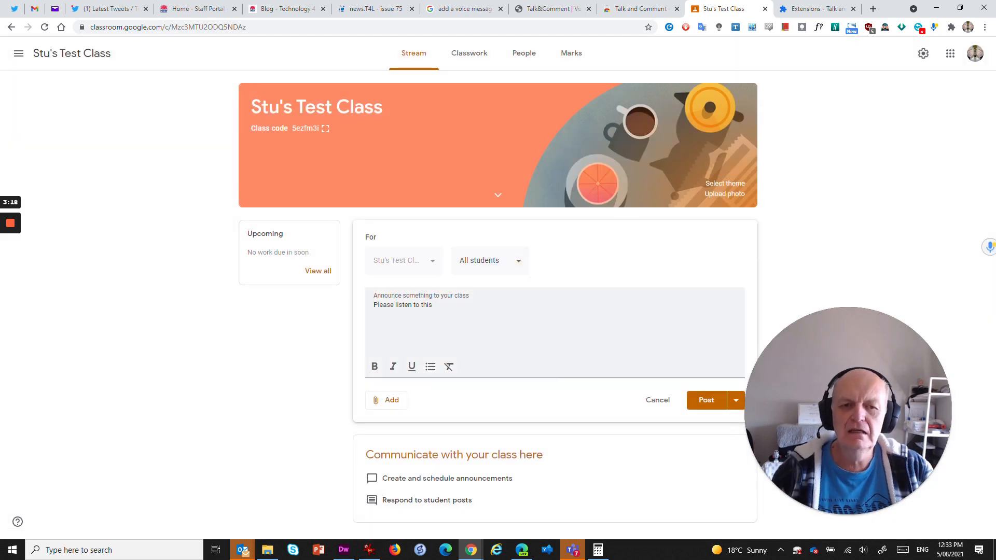
# - Post the announcement with the talkandcomment.com link minus its '(voice note)' label, then follow the link
pyautogui.write('https://talkandcomment.com/p/7b21602876fae1f2d2d5b58b (voice note)')
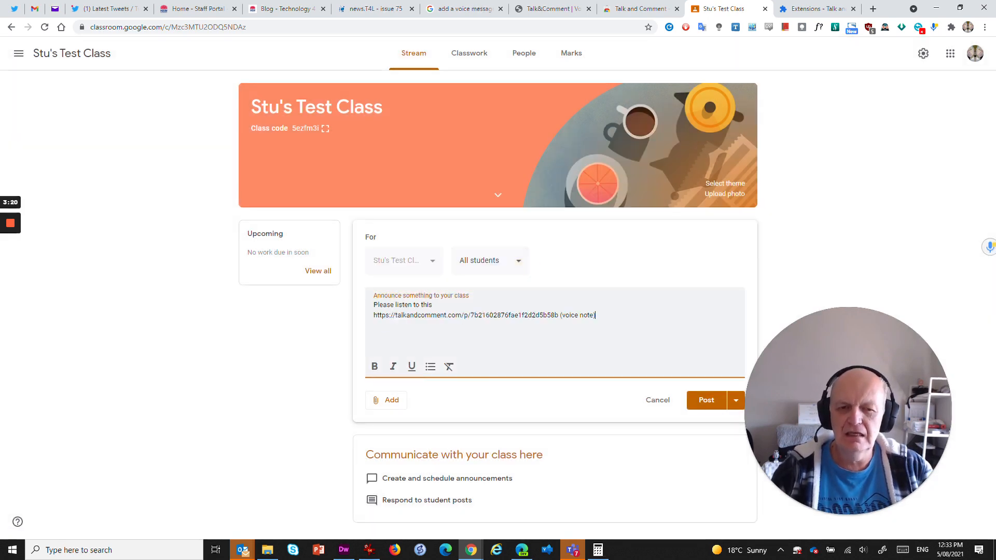
pyautogui.press('Backspace')
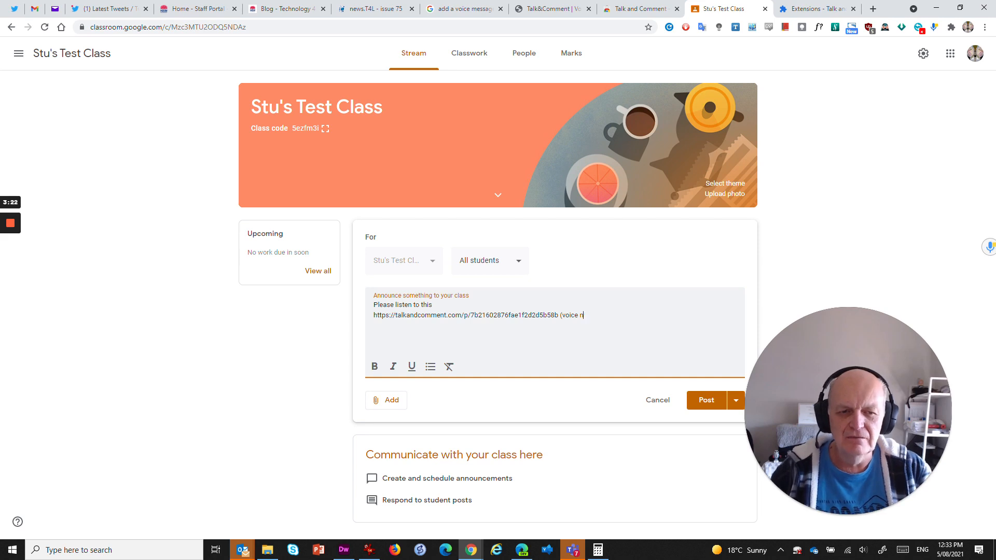
pyautogui.press('Backspace')
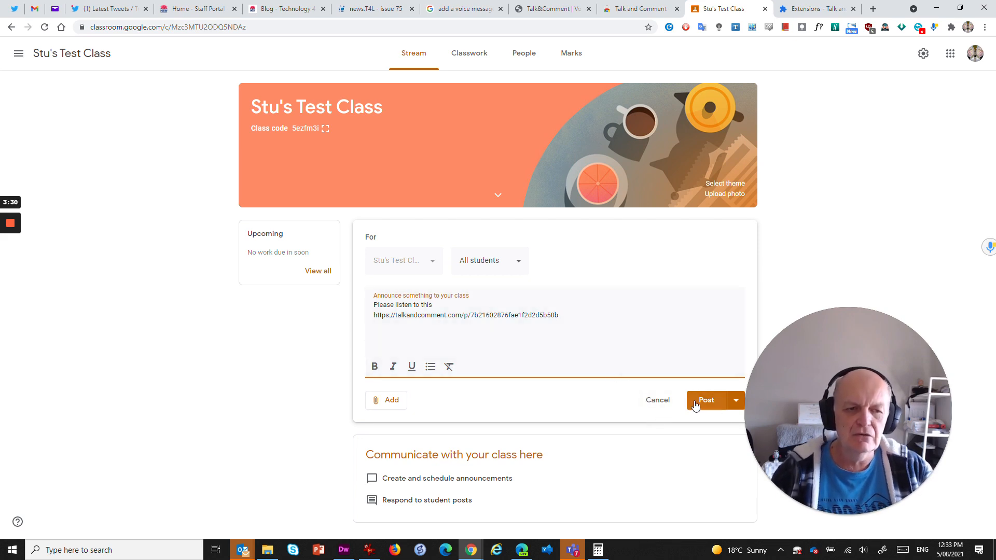
pyautogui.click(706, 400)
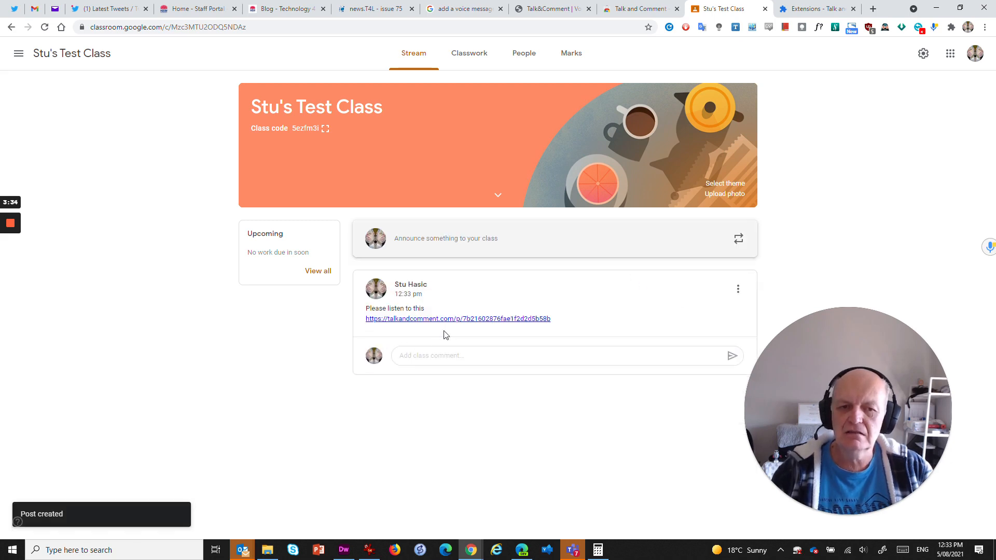
pyautogui.moveTo(435, 320)
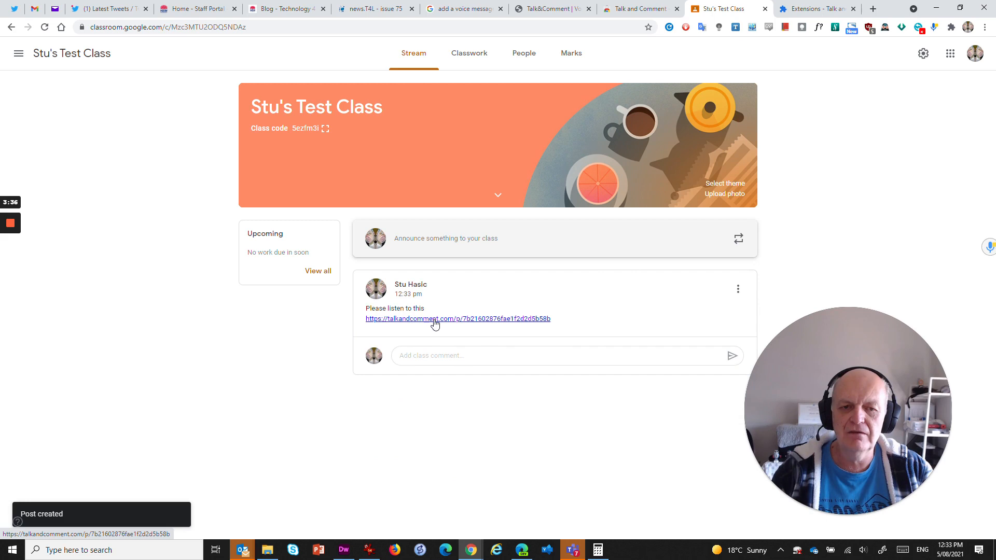
pyautogui.click(457, 319)
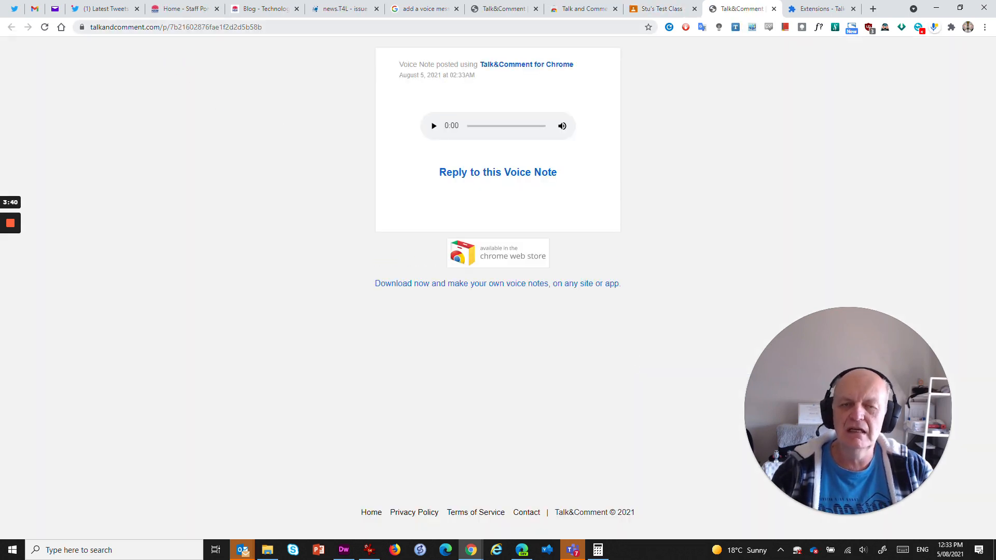
pyautogui.moveTo(321, 116)
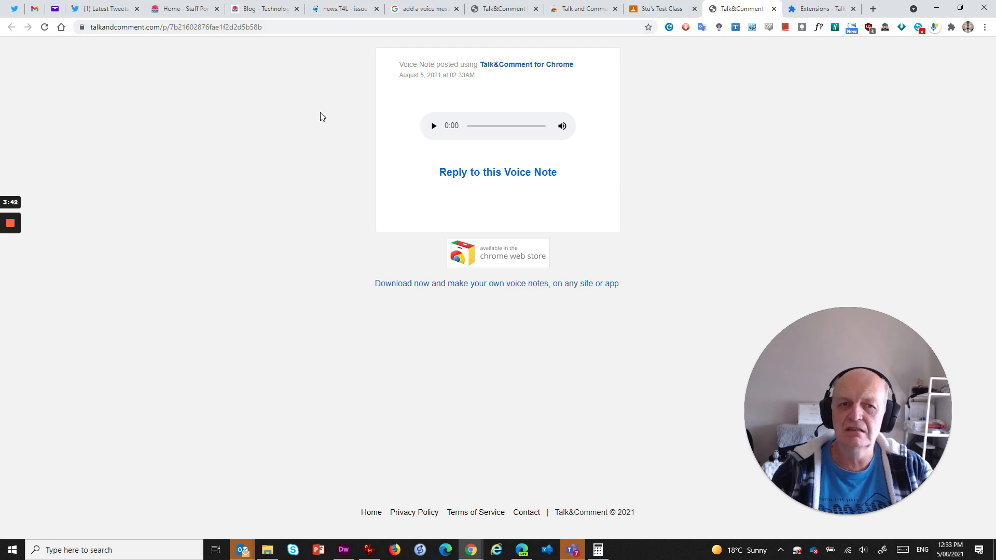
pyautogui.moveTo(426, 135)
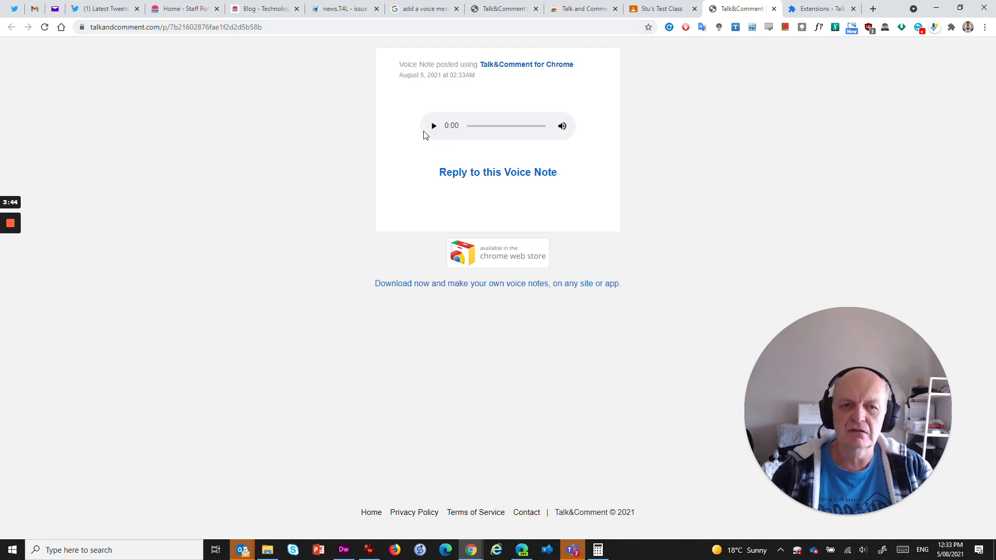
# - Play the voice note through to 0:12 on the Talk and Comment page
pyautogui.click(434, 125)
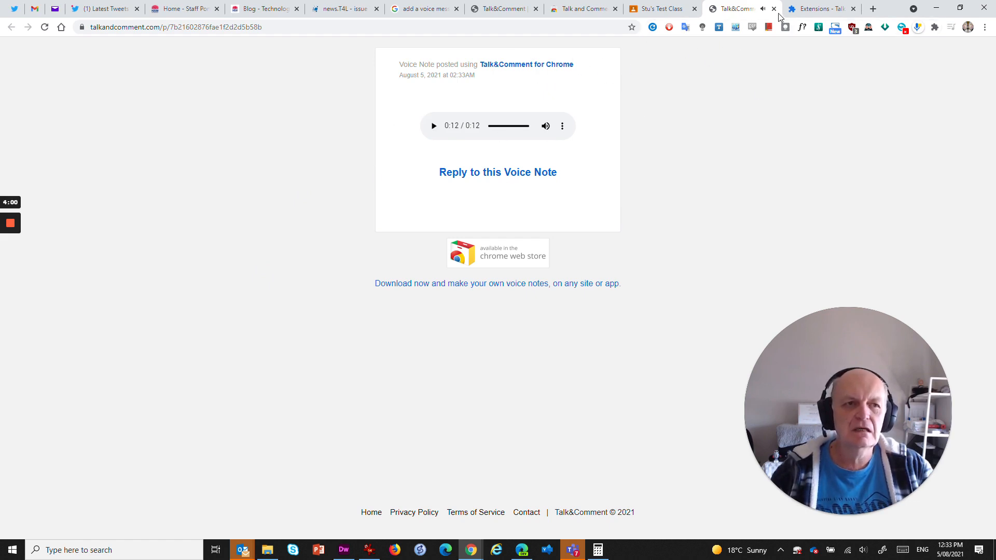
pyautogui.moveTo(389, 143)
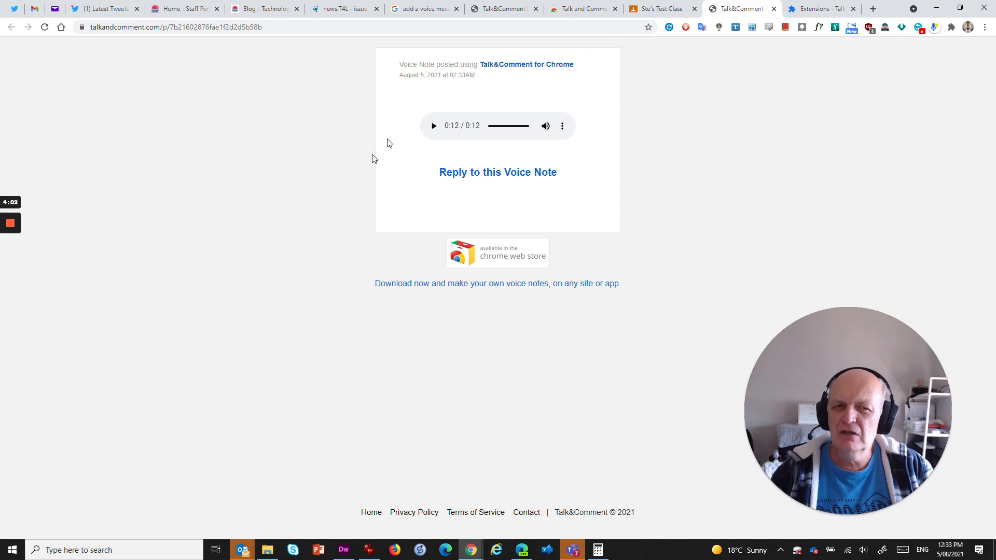
pyautogui.moveTo(278, 209)
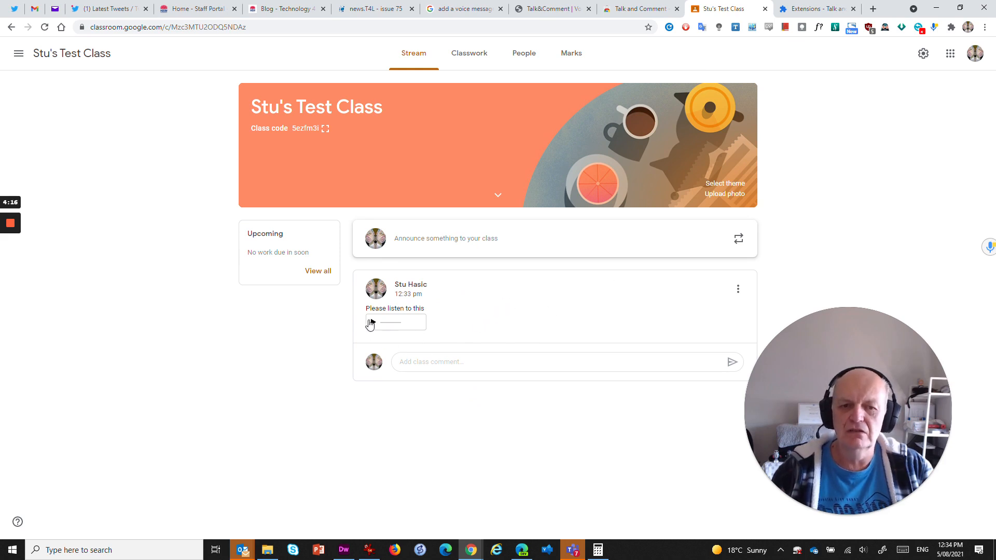
# - Play and pause the voice note in the embedded player within the posted announcement
pyautogui.click(372, 322)
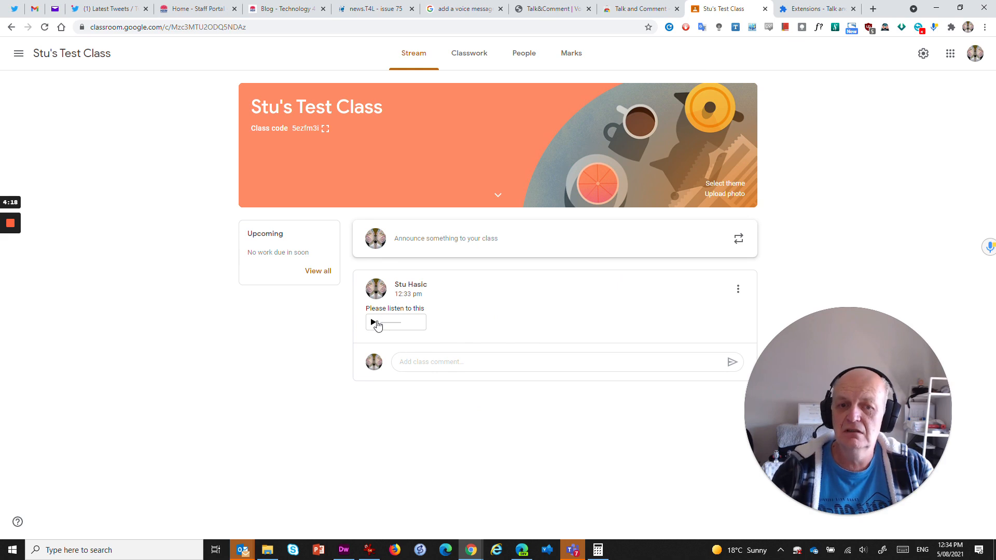
pyautogui.click(373, 322)
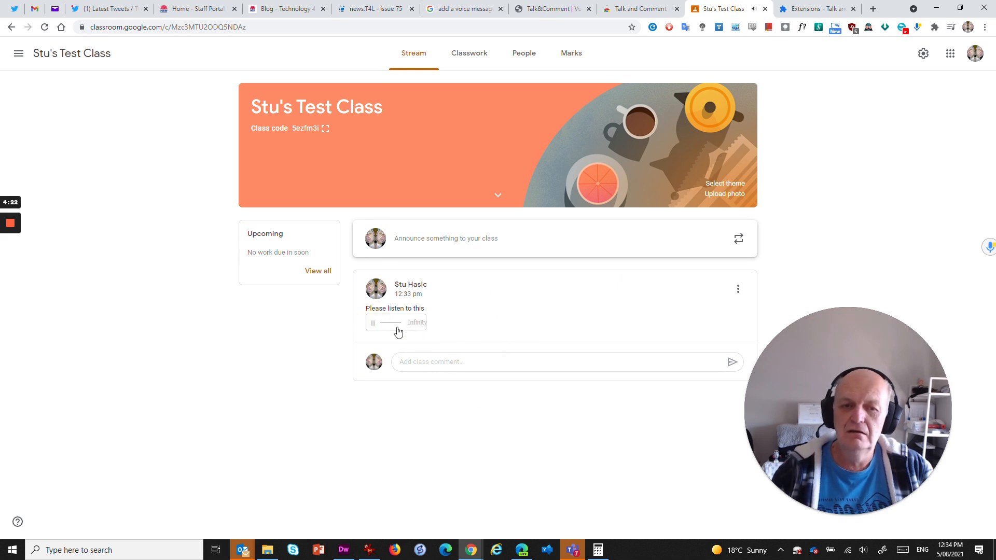
pyautogui.click(373, 321)
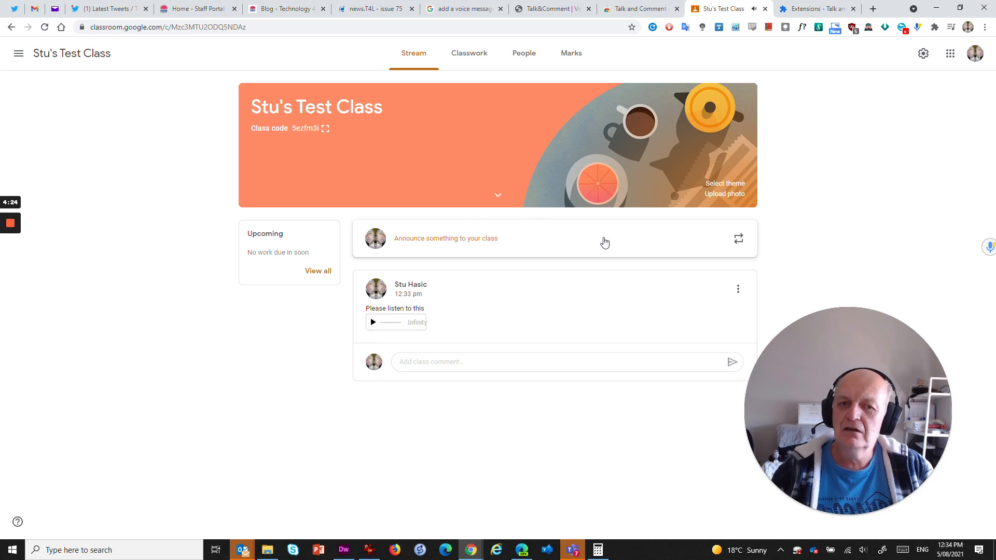
pyautogui.moveTo(477, 185)
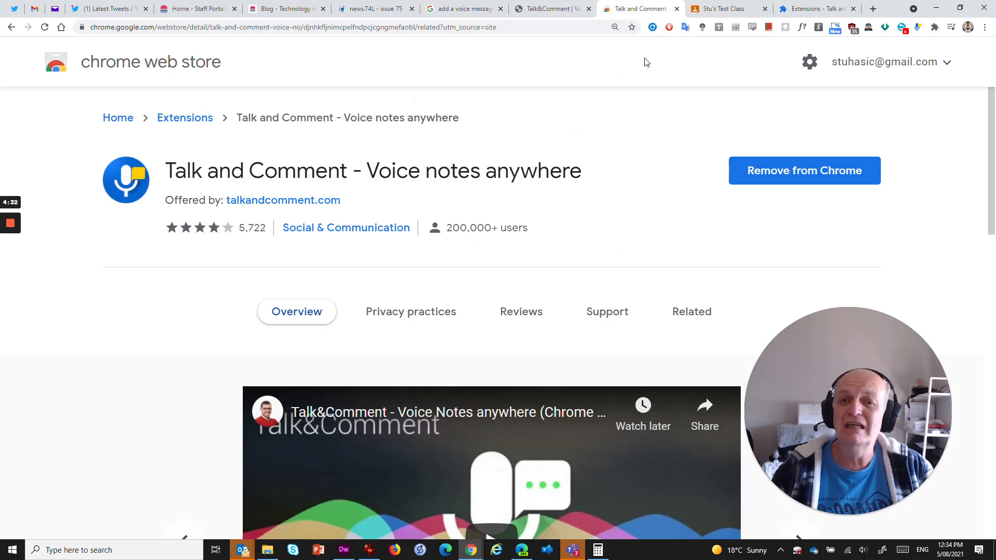
pyautogui.moveTo(597, 155)
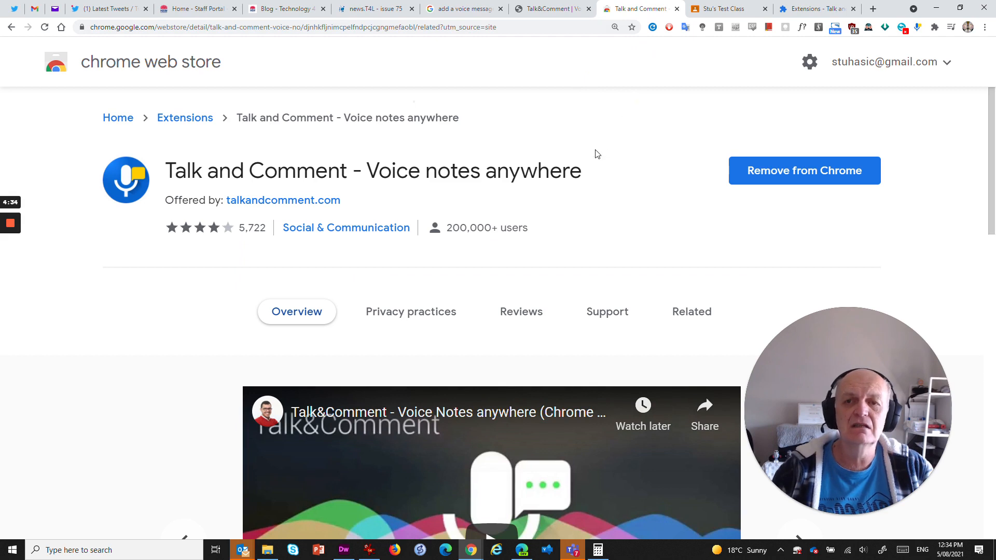
pyautogui.moveTo(663, 176)
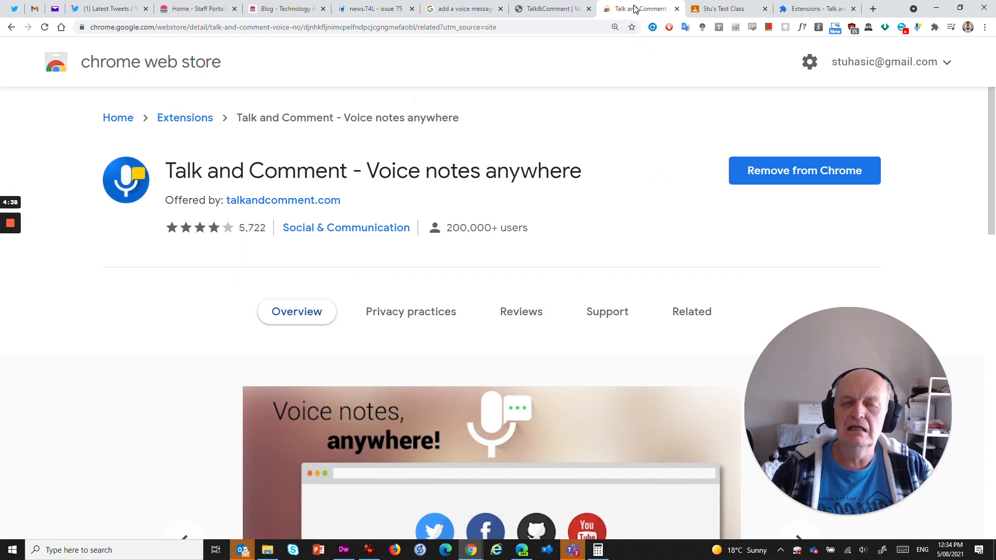
pyautogui.moveTo(646, 167)
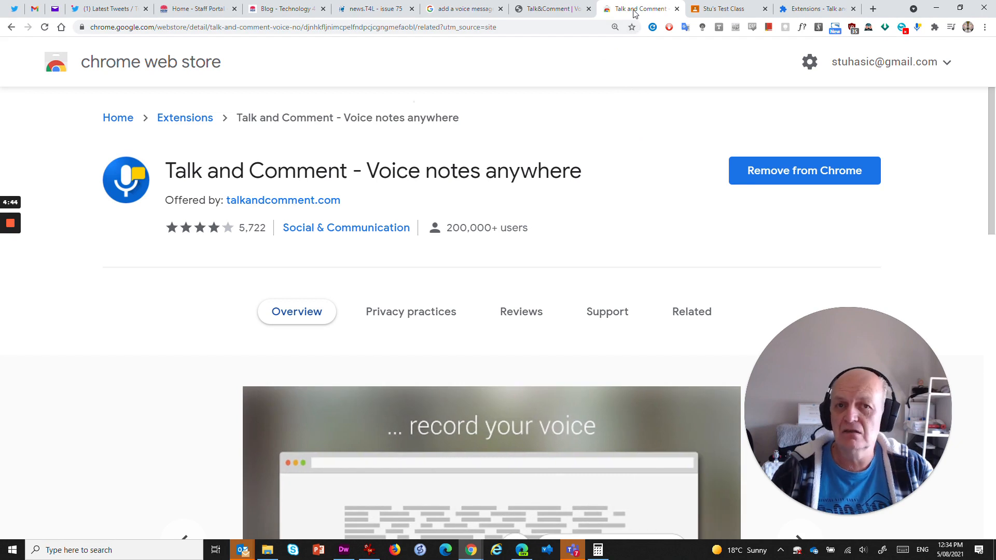
pyautogui.moveTo(669, 91)
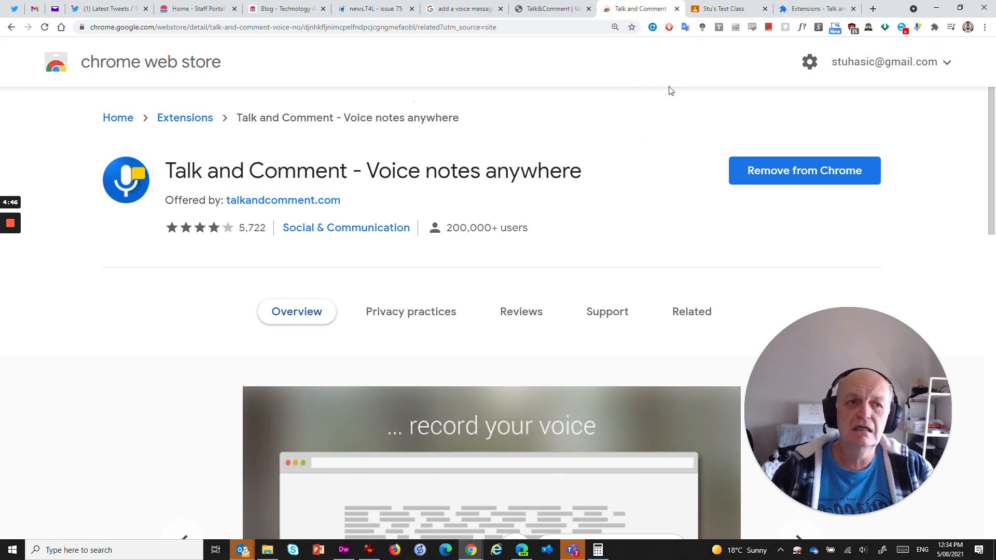
pyautogui.moveTo(708, 146)
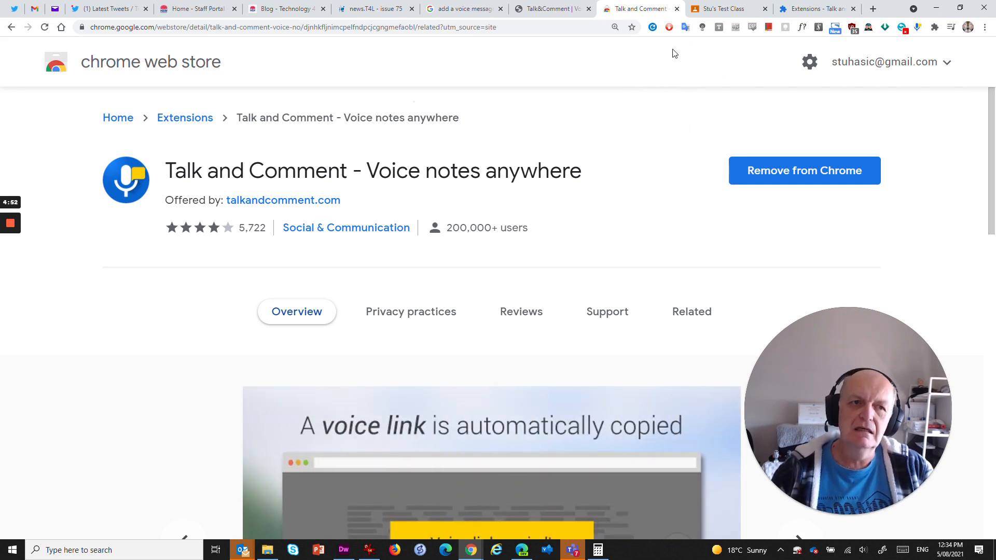
pyautogui.moveTo(651, 41)
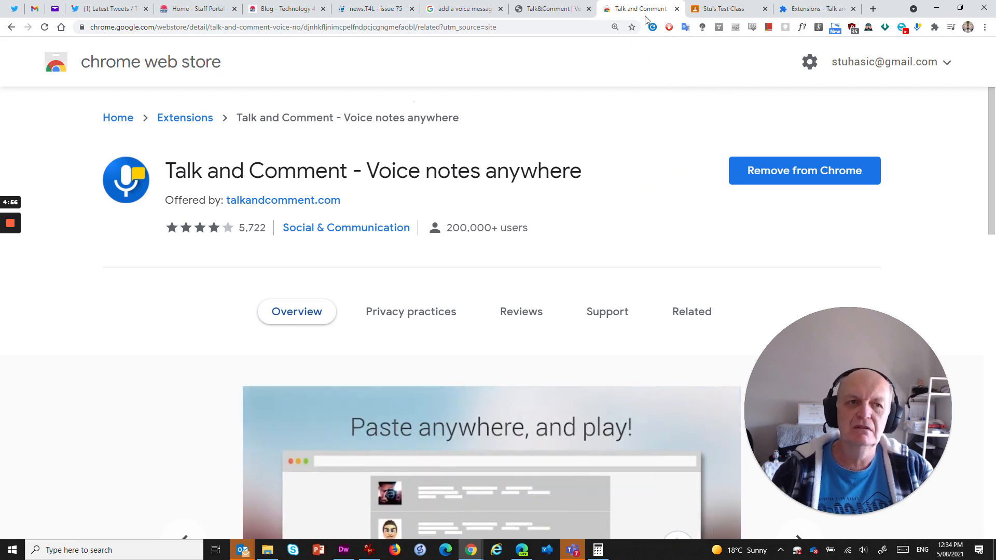
pyautogui.moveTo(602, 136)
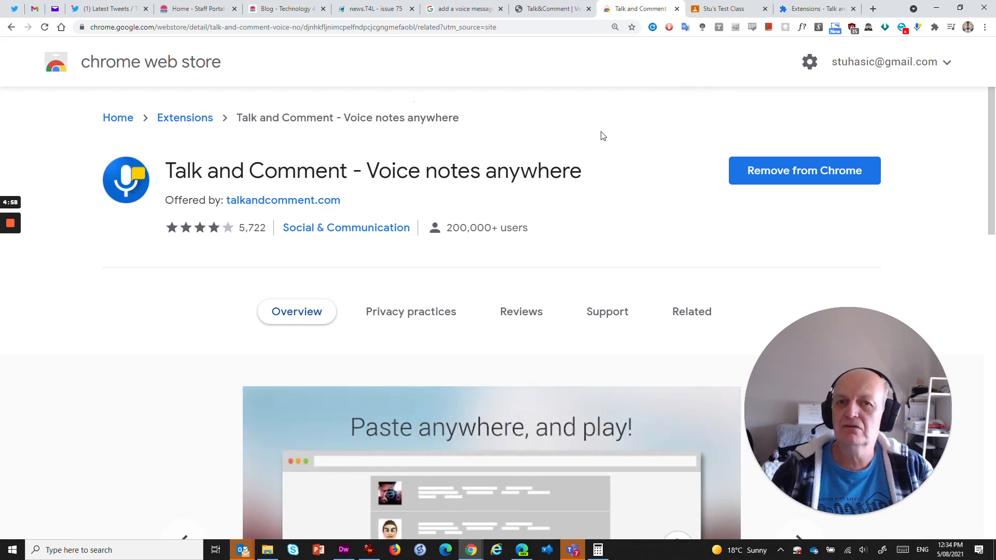
pyautogui.moveTo(196, 266)
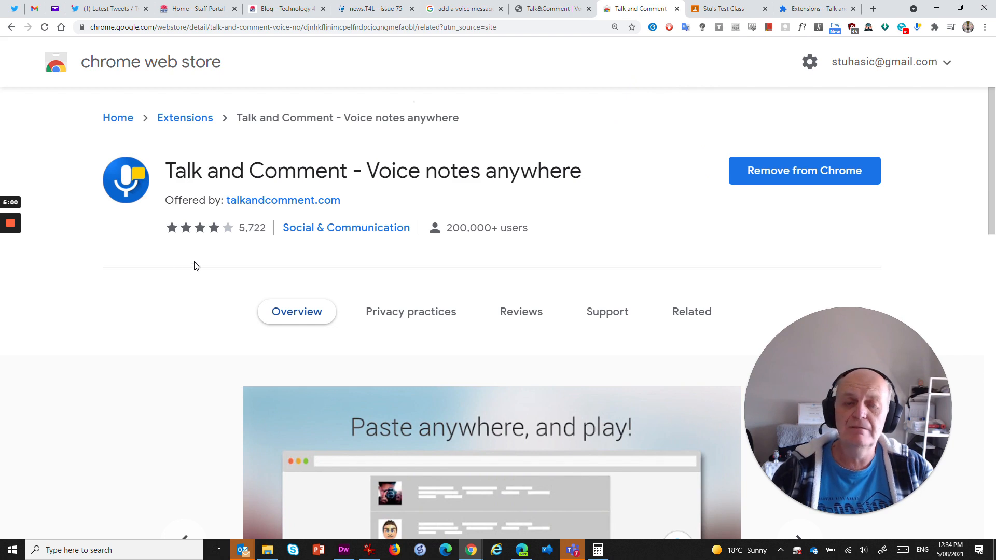